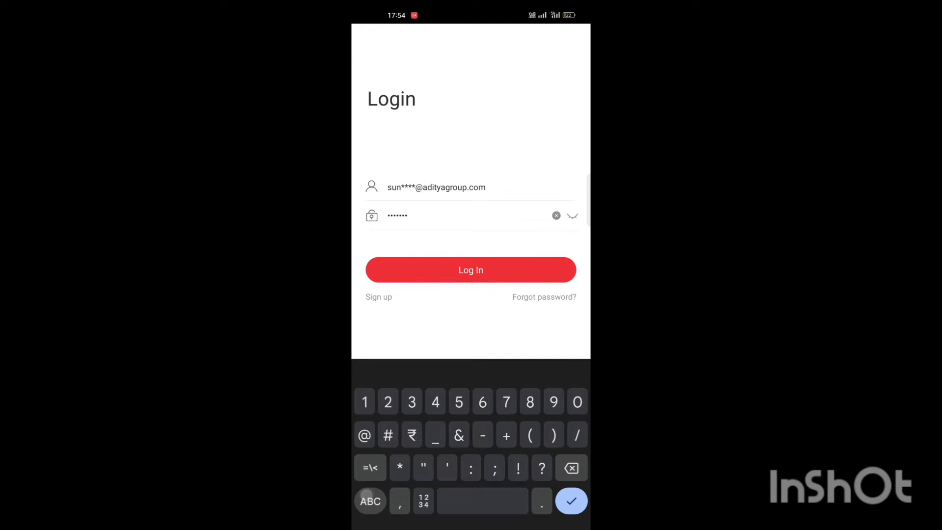
# Step: Submit the EZVIZ account login repeatedly with the entered credentials before leaving for the home screen
pyautogui.click(470, 270)
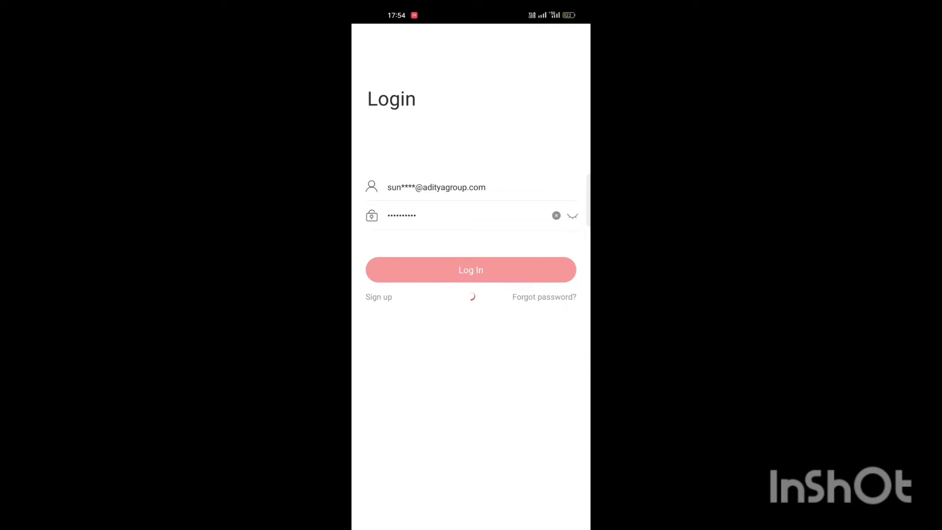
pyautogui.click(470, 270)
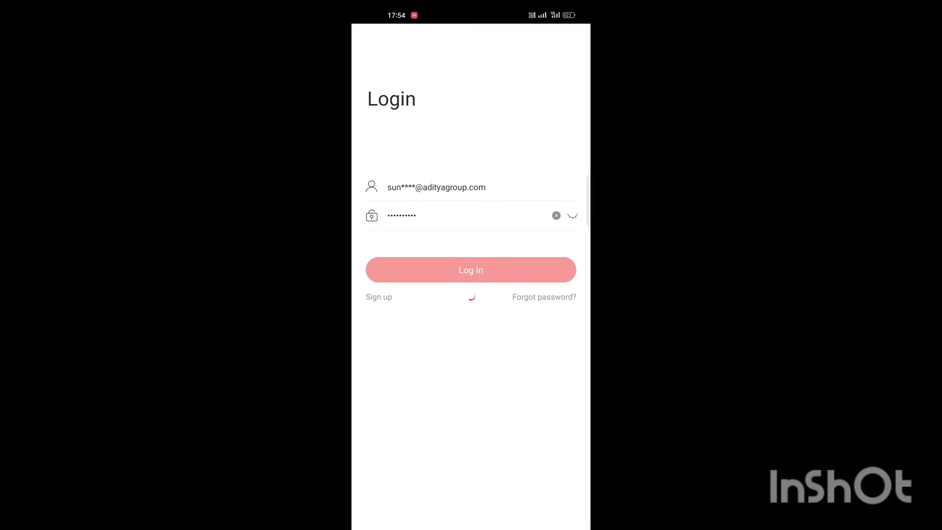
pyautogui.click(470, 270)
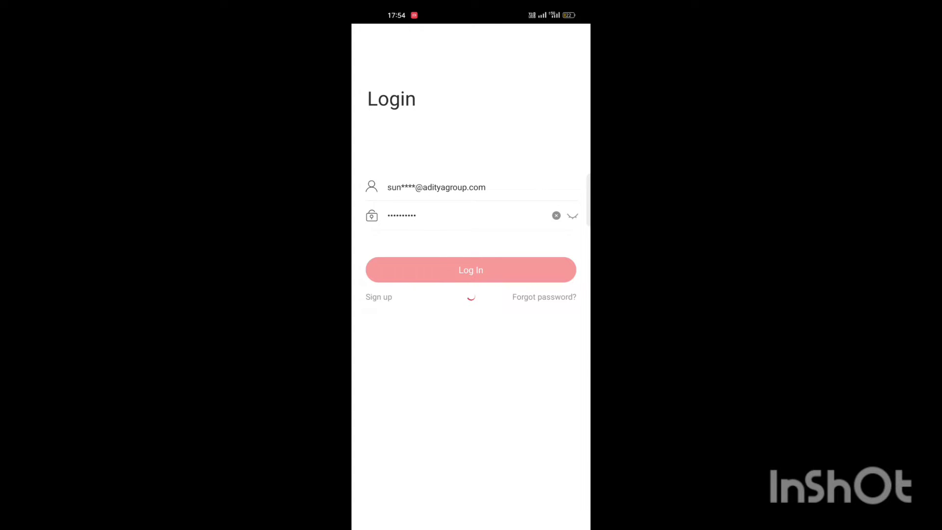
pyautogui.click(470, 269)
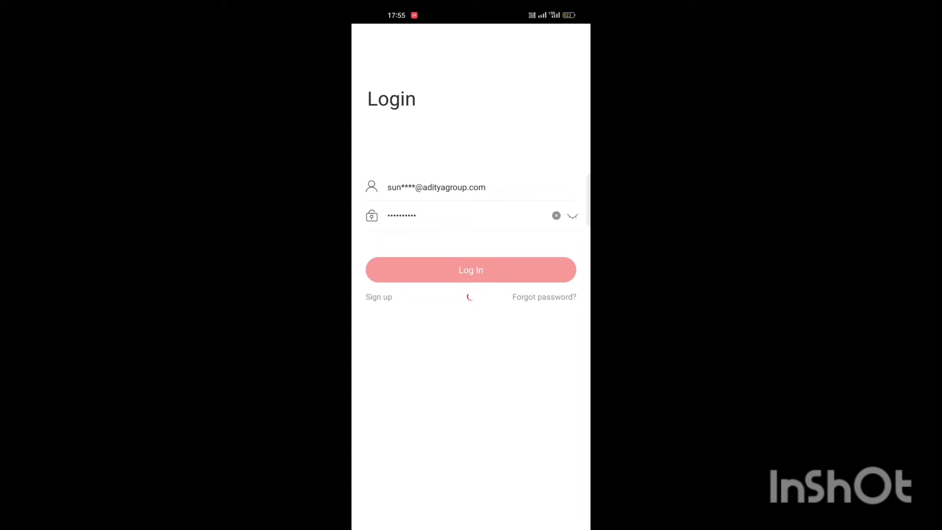
pyautogui.click(470, 270)
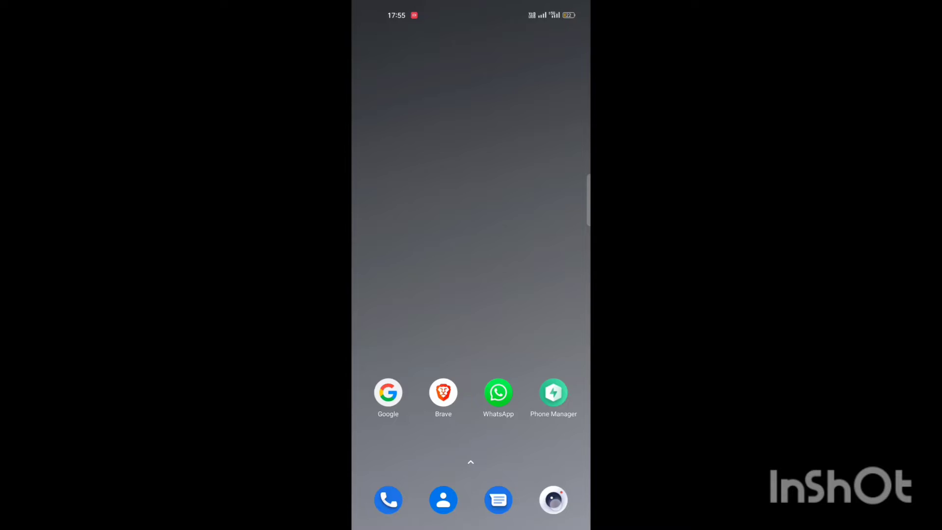
# Step: Bring up the phone's Wi-Fi settings showing the TCG_5G connection
pyautogui.click(553, 499)
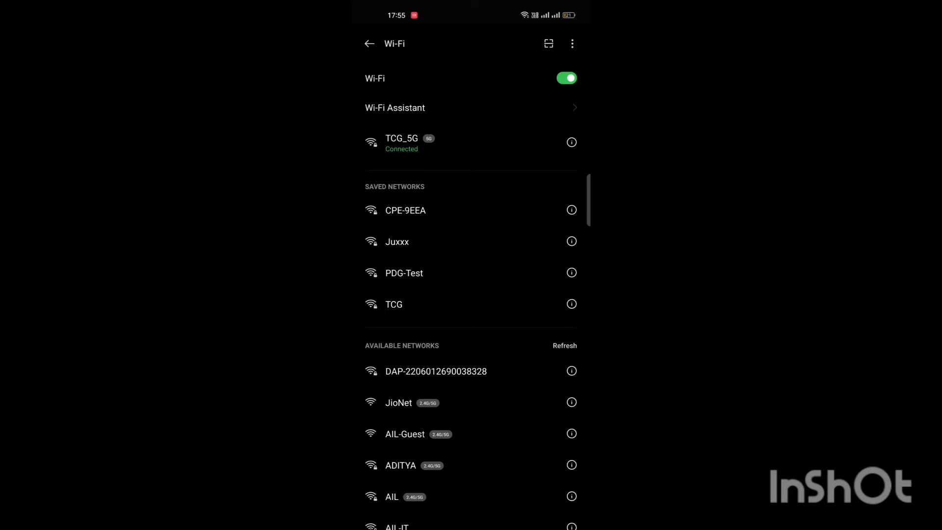
# Step: Switch from Wi-Fi settings back to the EZVIZ Home tab with no devices
pyautogui.click(436, 371)
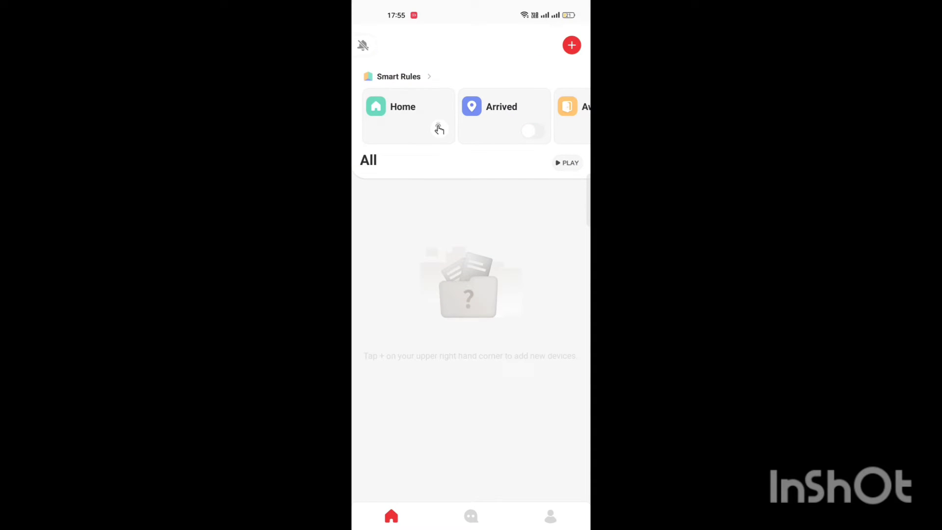
# Step: Reach LAN Live through the profile's Tool collection and search the local network for cameras
pyautogui.click(550, 516)
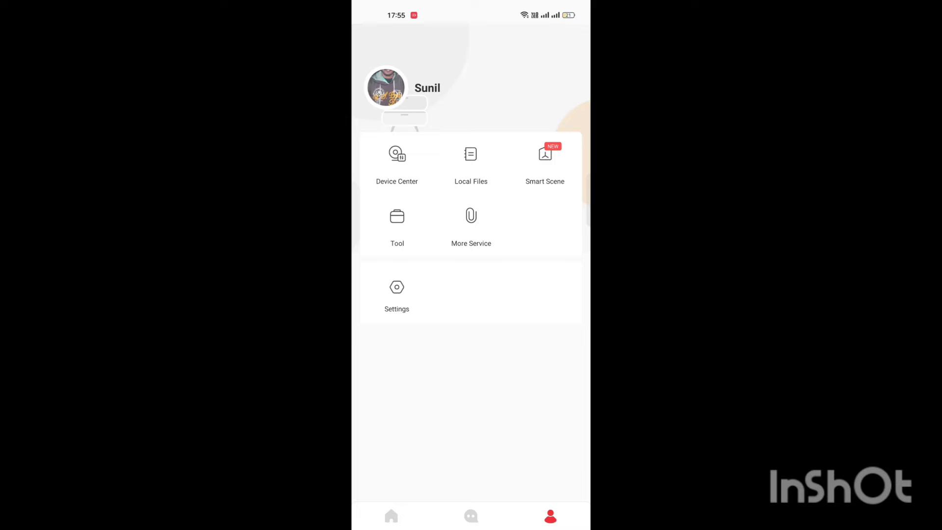
pyautogui.click(397, 226)
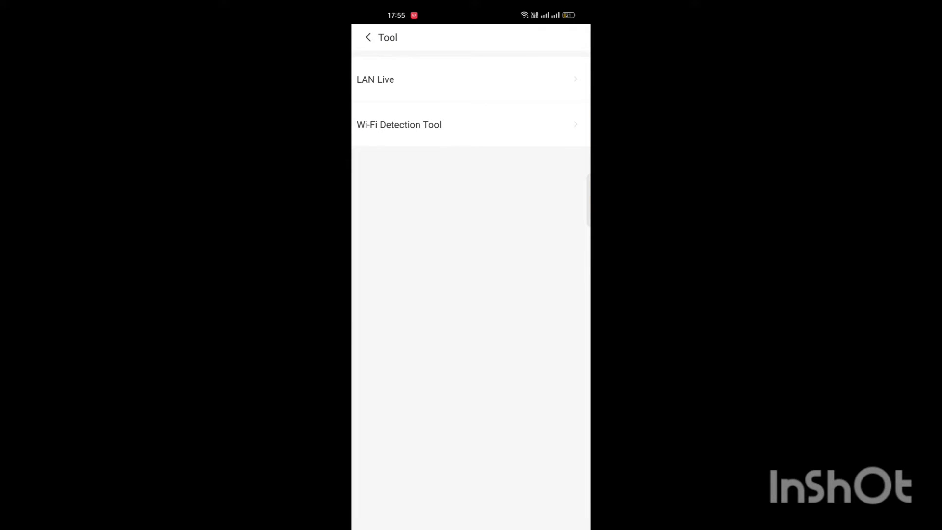
pyautogui.click(375, 80)
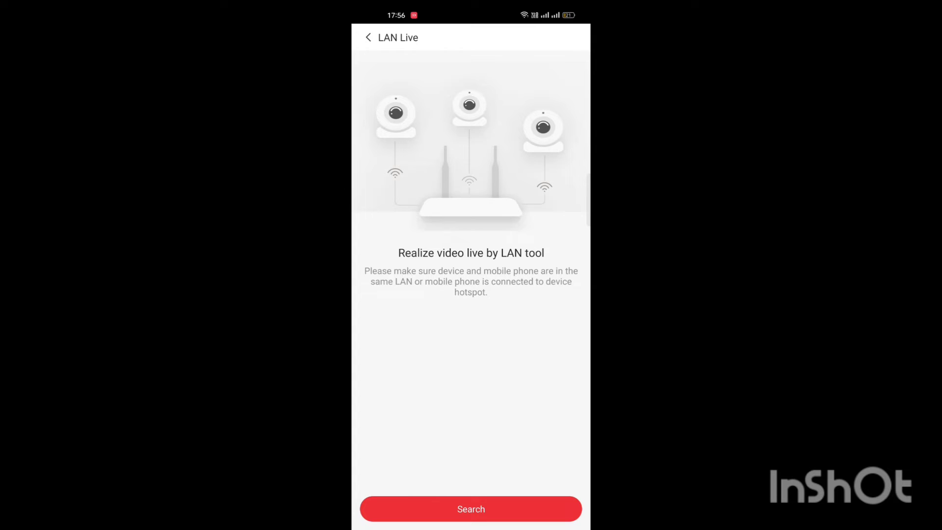
pyautogui.click(470, 509)
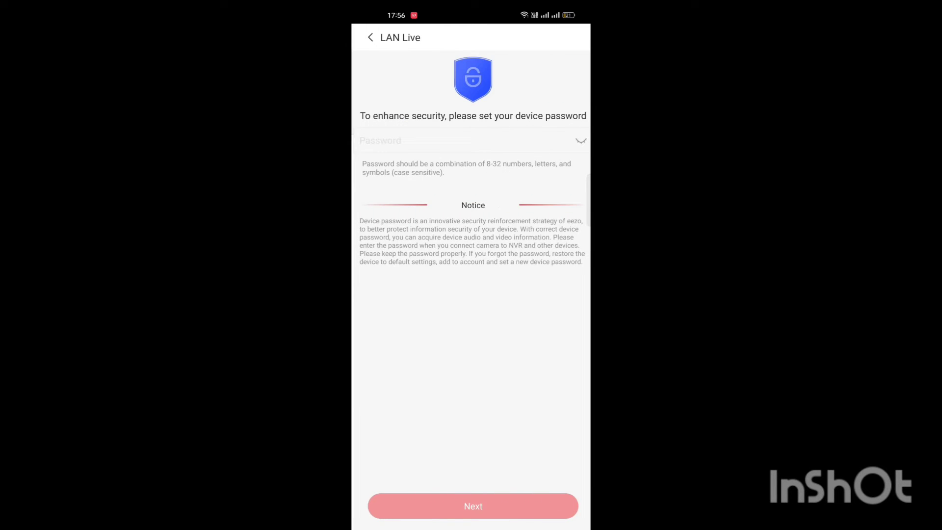
# Step: Enter and confirm a device password, reaching the login for camera 192.168.0.250
pyautogui.click(469, 140)
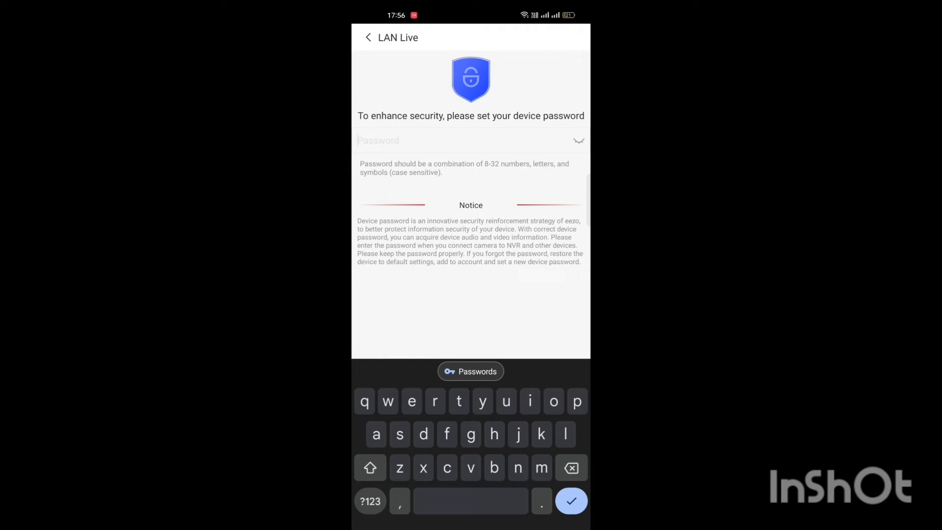
pyautogui.click(370, 468)
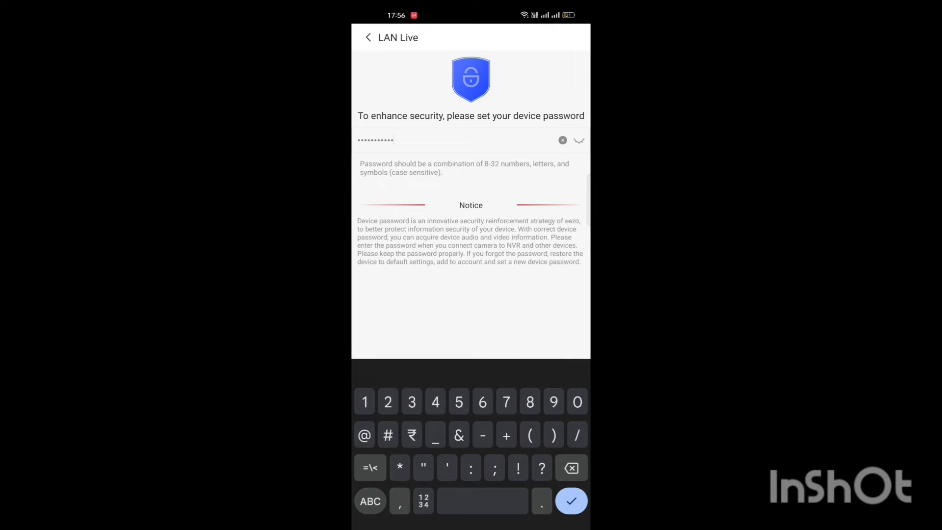
pyautogui.click(571, 501)
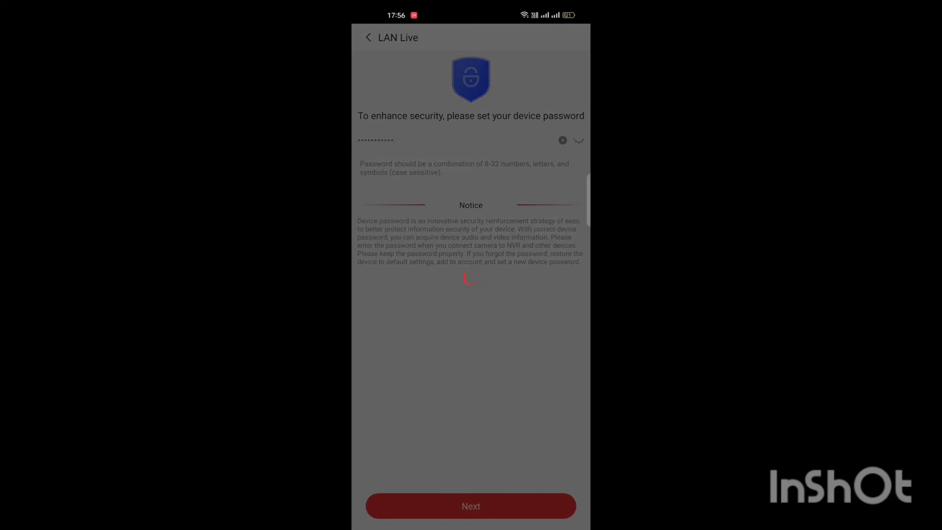
pyautogui.click(471, 506)
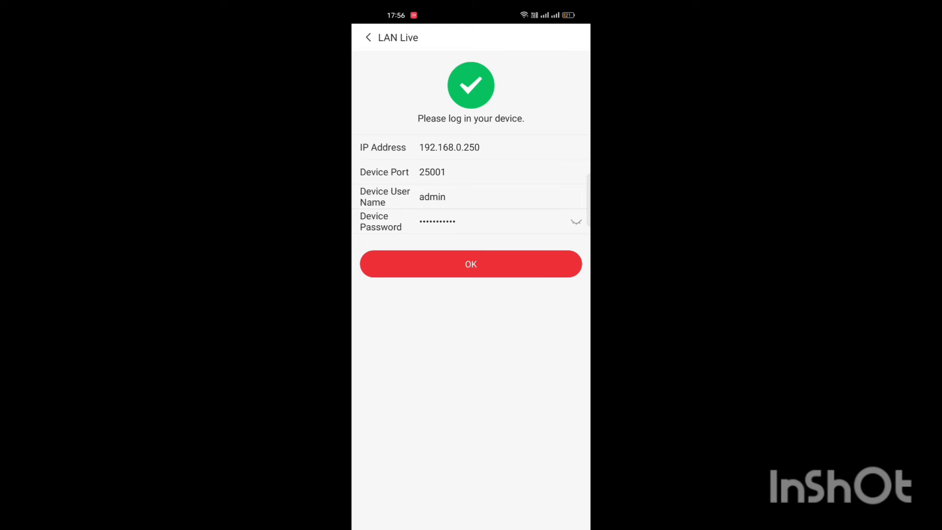
pyautogui.click(470, 264)
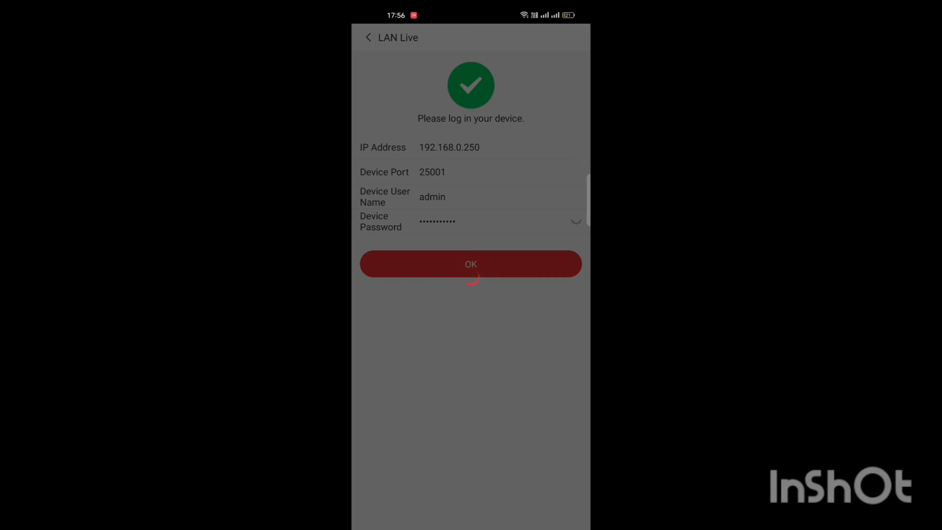
pyautogui.click(470, 264)
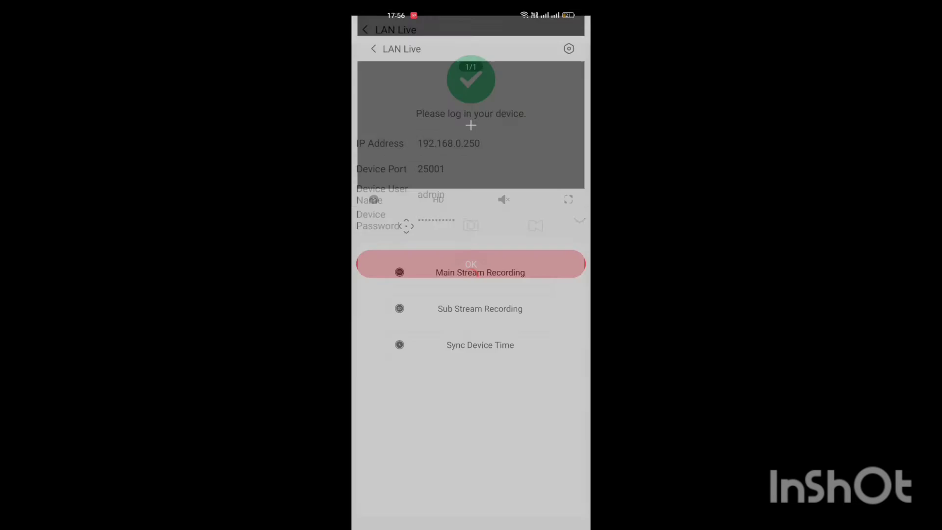
pyautogui.click(470, 264)
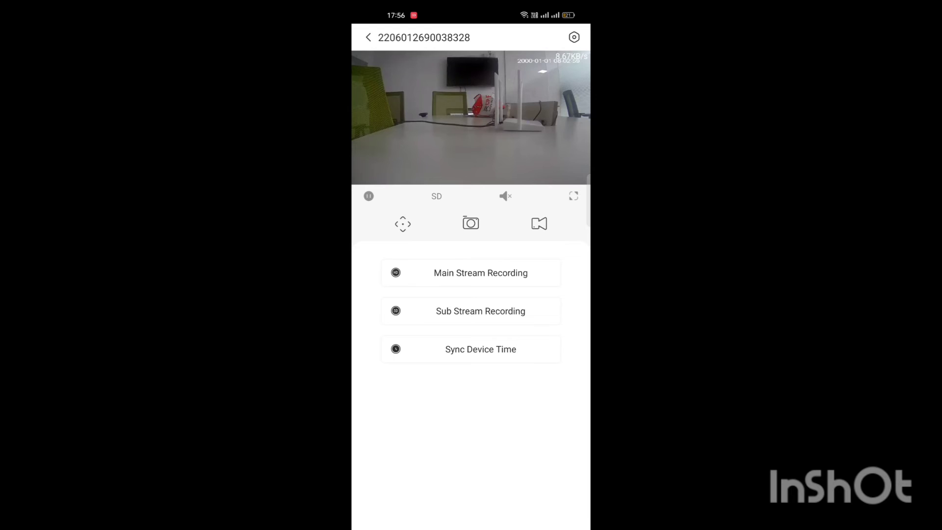
# Step: Run Sync Device Time so the camera's clock matches the phone
pyautogui.click(402, 223)
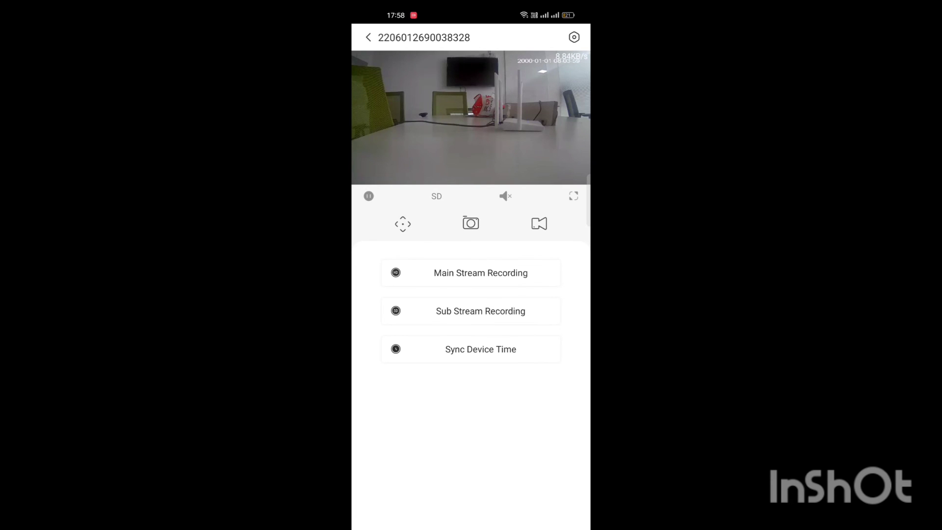
pyautogui.click(470, 350)
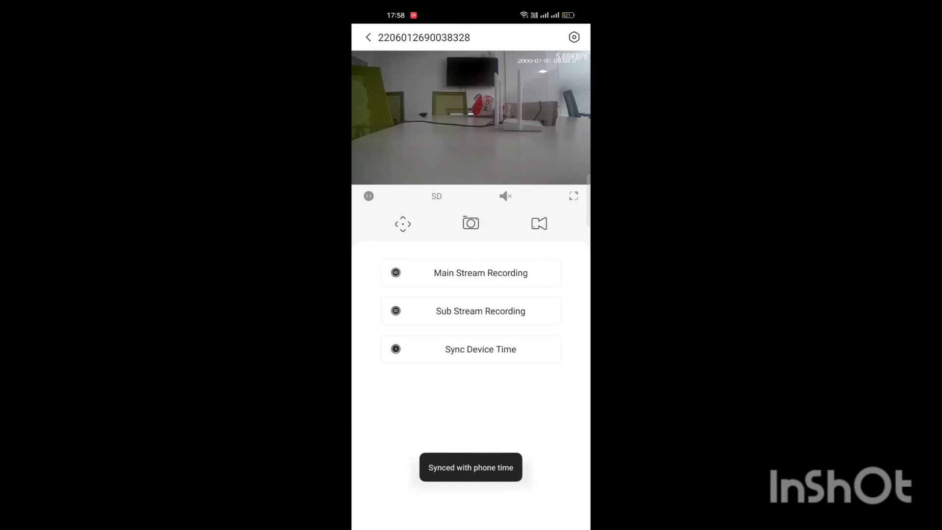